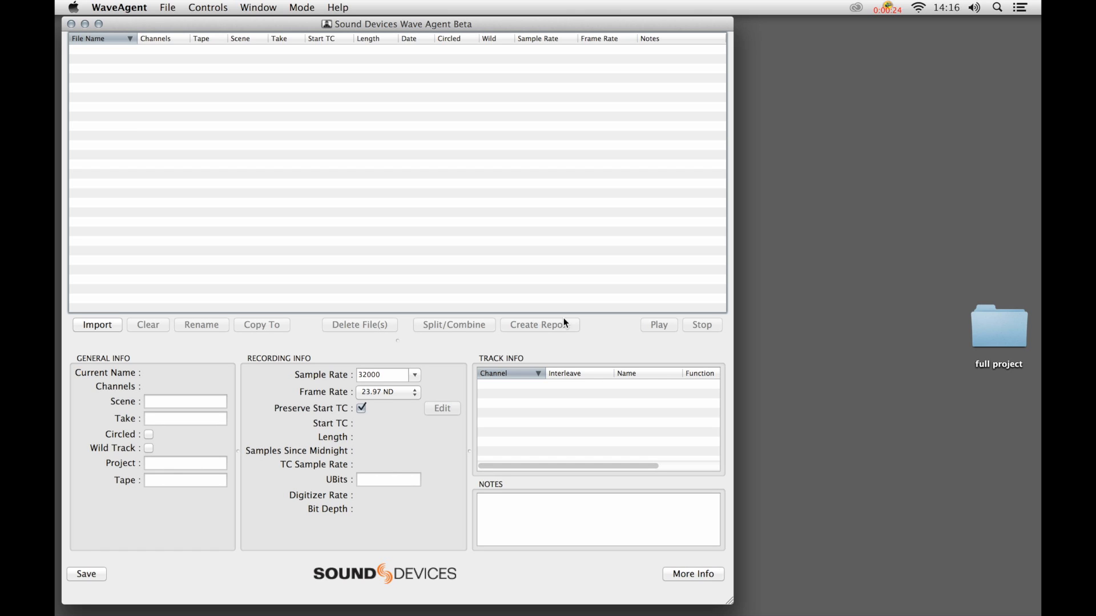
Dismiss the file import dialog without importing anything.
{"action": "left_click", "coordinate": [96, 325]}
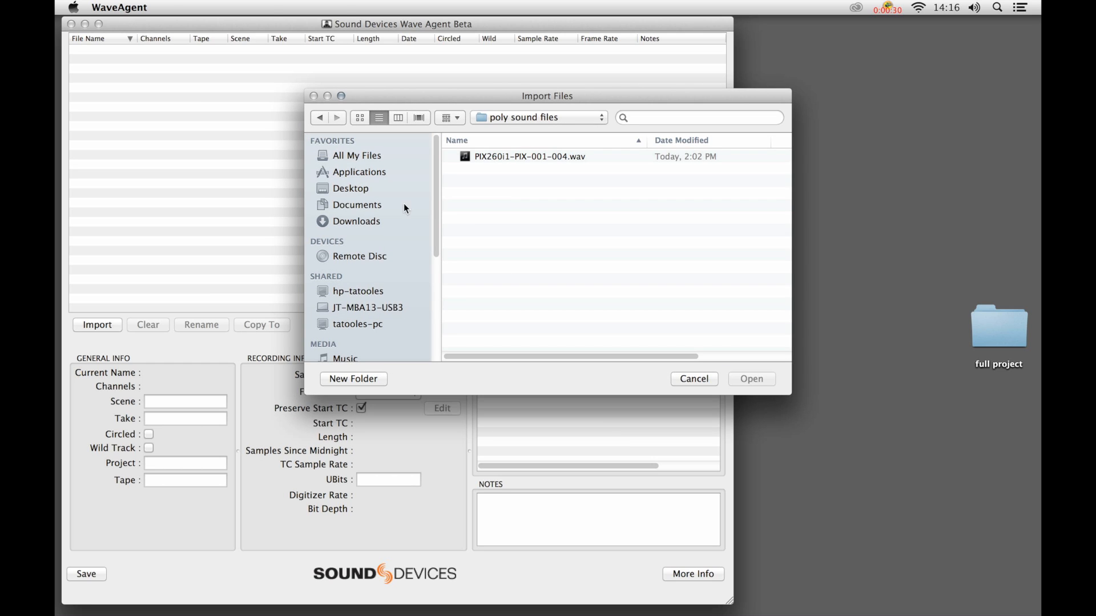
{"action": "left_click", "coordinate": [693, 378]}
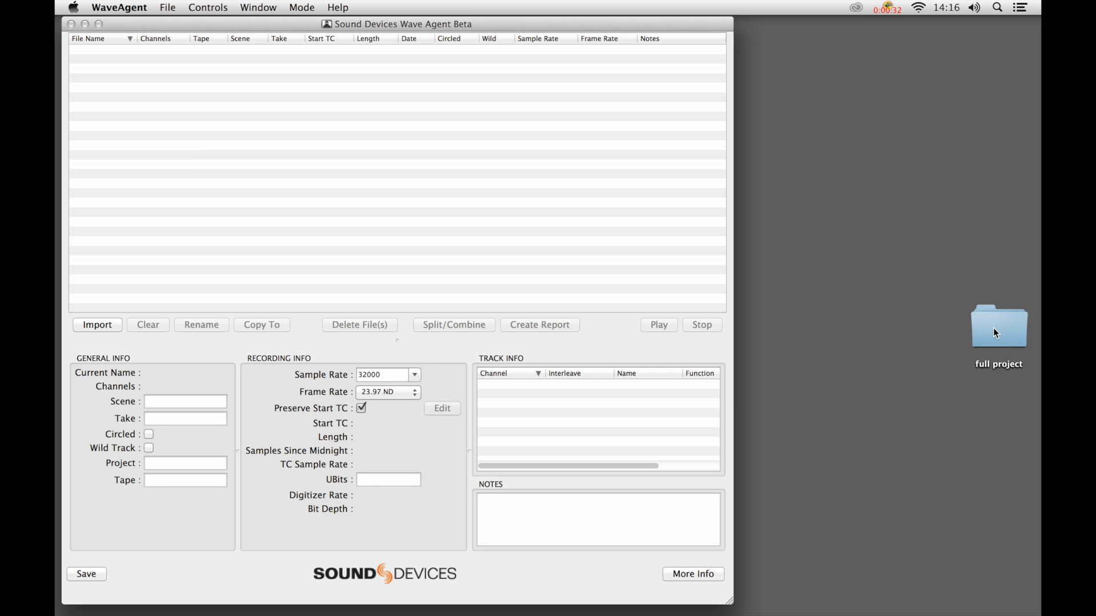
Bring the 32-channel poly WAV from the full project folder into WaveAgent's list and close the folder.
{"action": "double_click", "coordinate": [997, 327]}
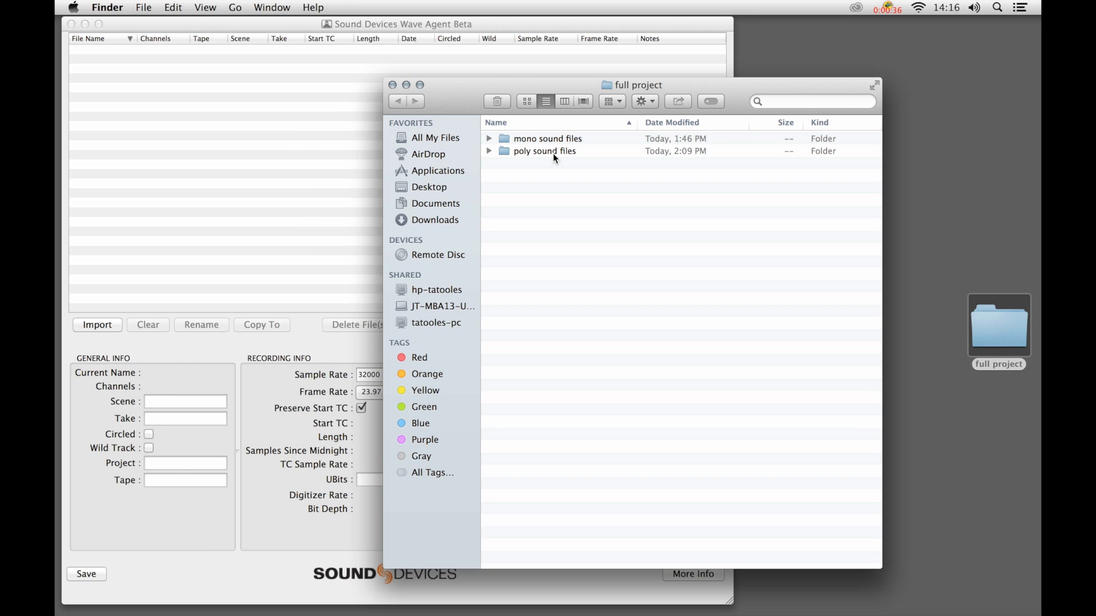
{"action": "left_click", "coordinate": [96, 324]}
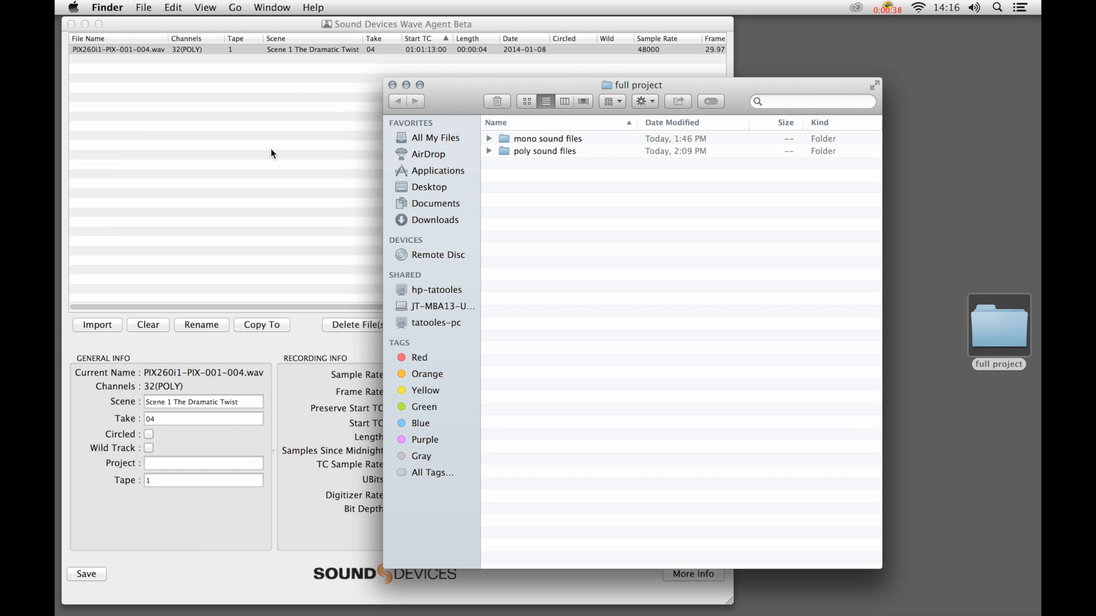
{"action": "mouse_move", "coordinate": [394, 84]}
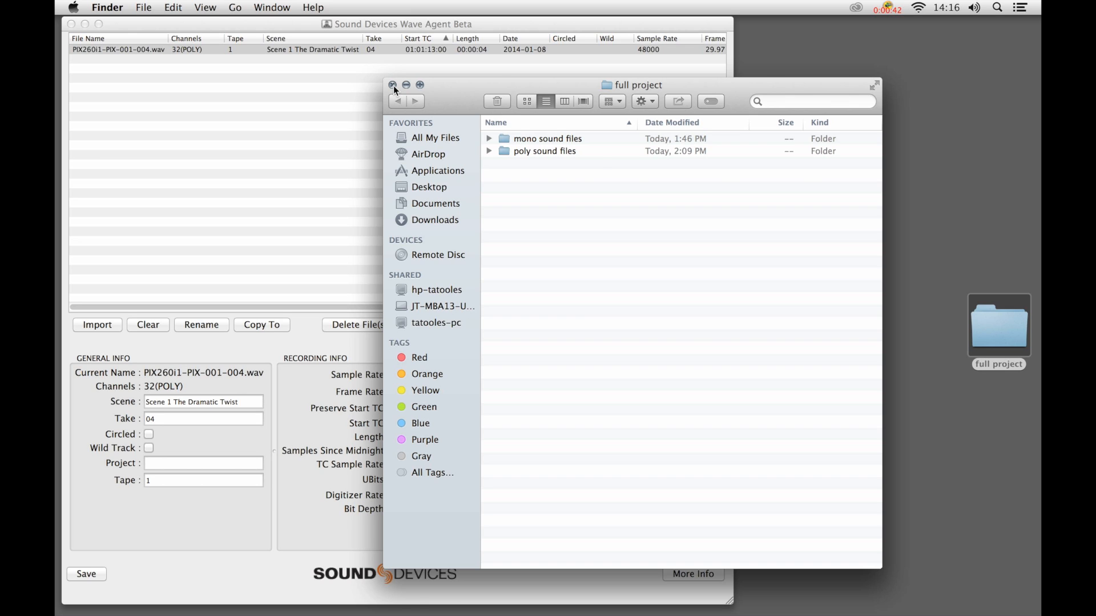
{"action": "left_click", "coordinate": [392, 84]}
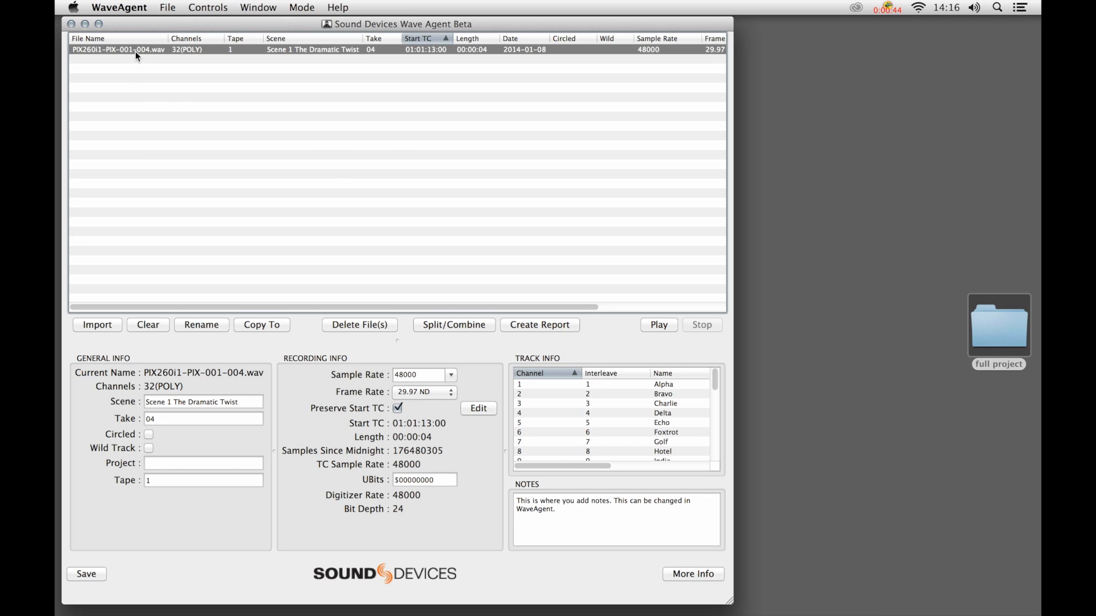
{"action": "mouse_move", "coordinate": [213, 50]}
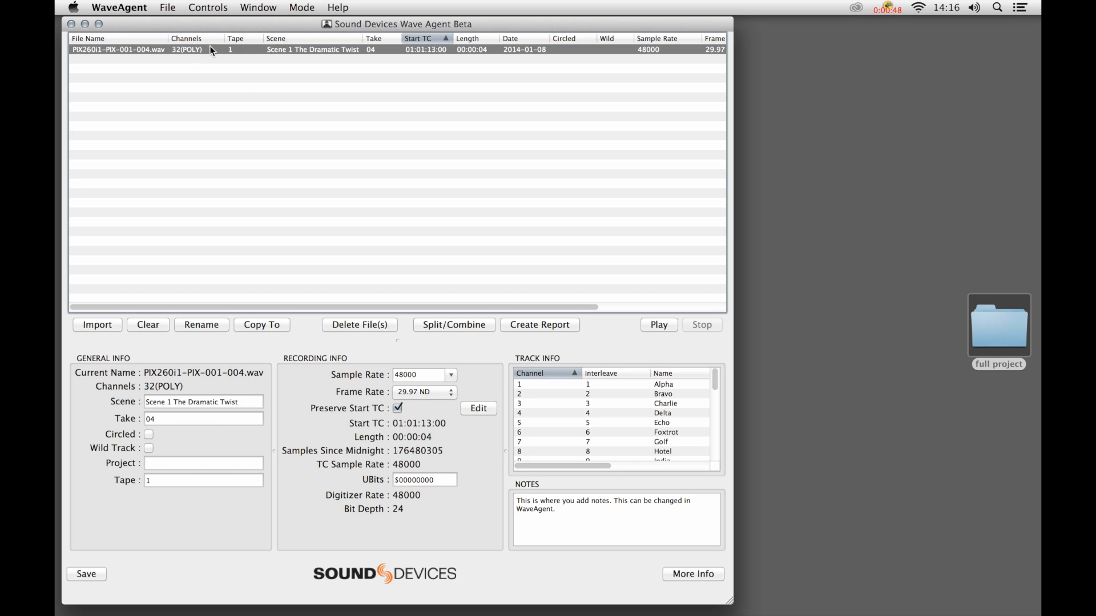
{"action": "mouse_move", "coordinate": [198, 55]}
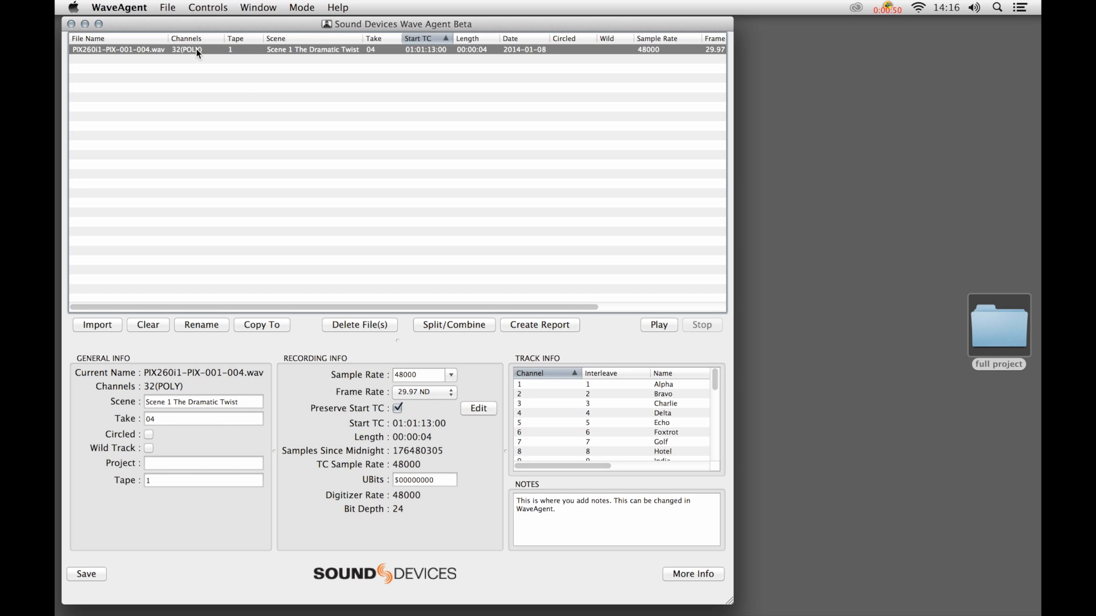
{"action": "mouse_move", "coordinate": [199, 49]}
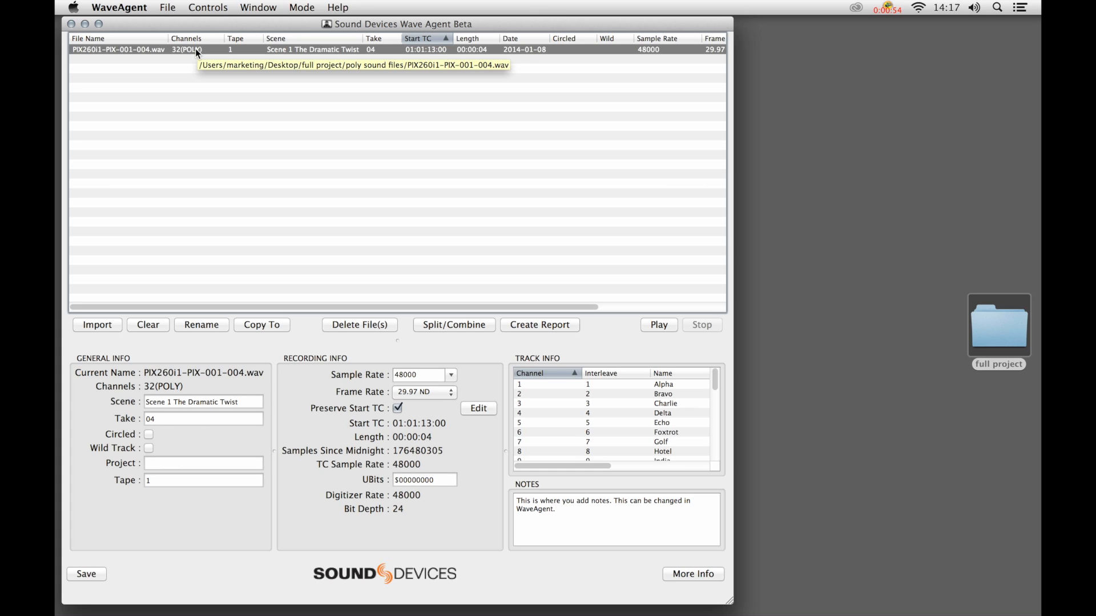
{"action": "mouse_move", "coordinate": [347, 54]}
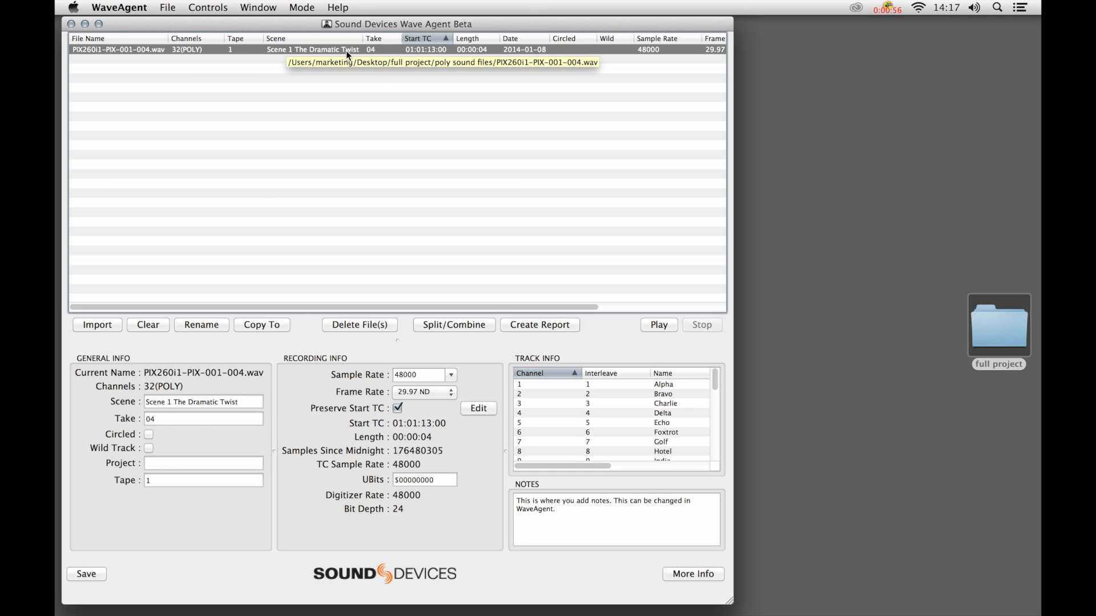
{"action": "mouse_move", "coordinate": [416, 60]}
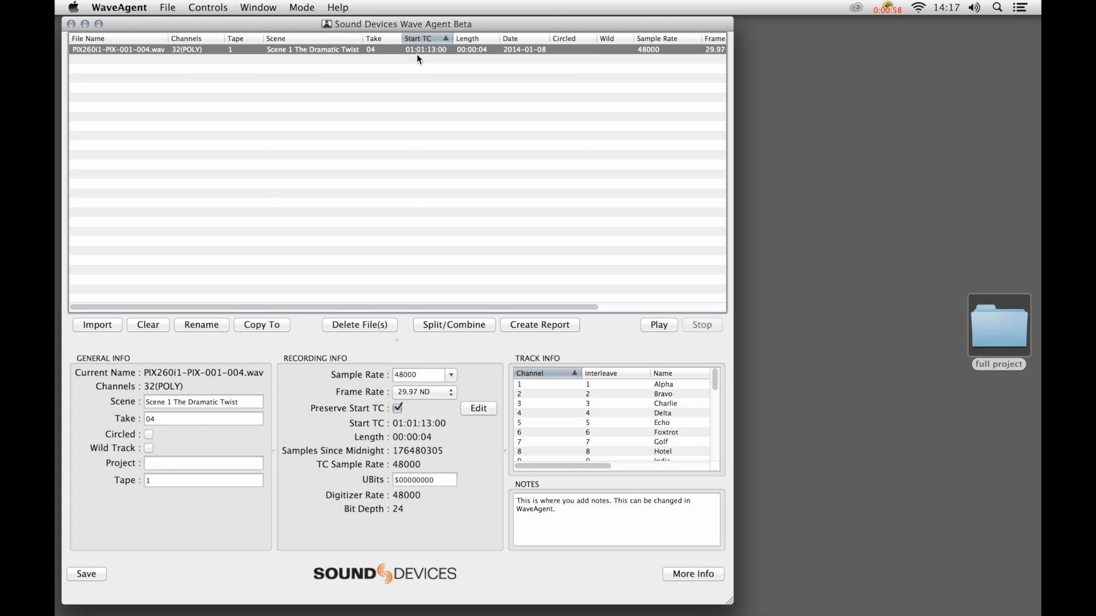
{"action": "mouse_move", "coordinate": [512, 70]}
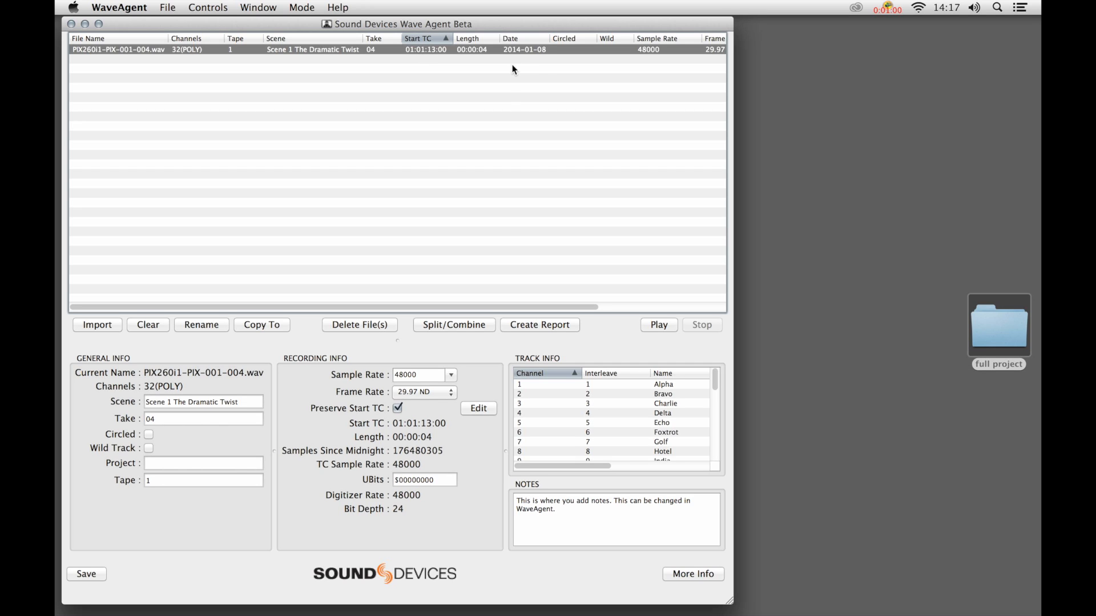
{"action": "mouse_move", "coordinate": [555, 270]}
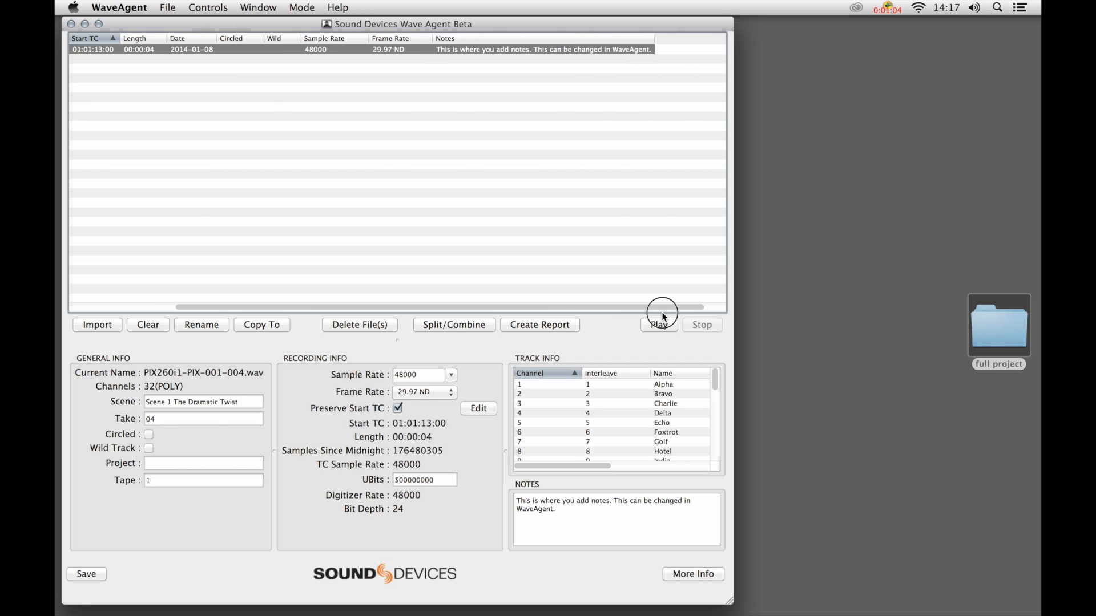
{"action": "scroll", "scroll_direction": "right", "scroll_amount": 3}
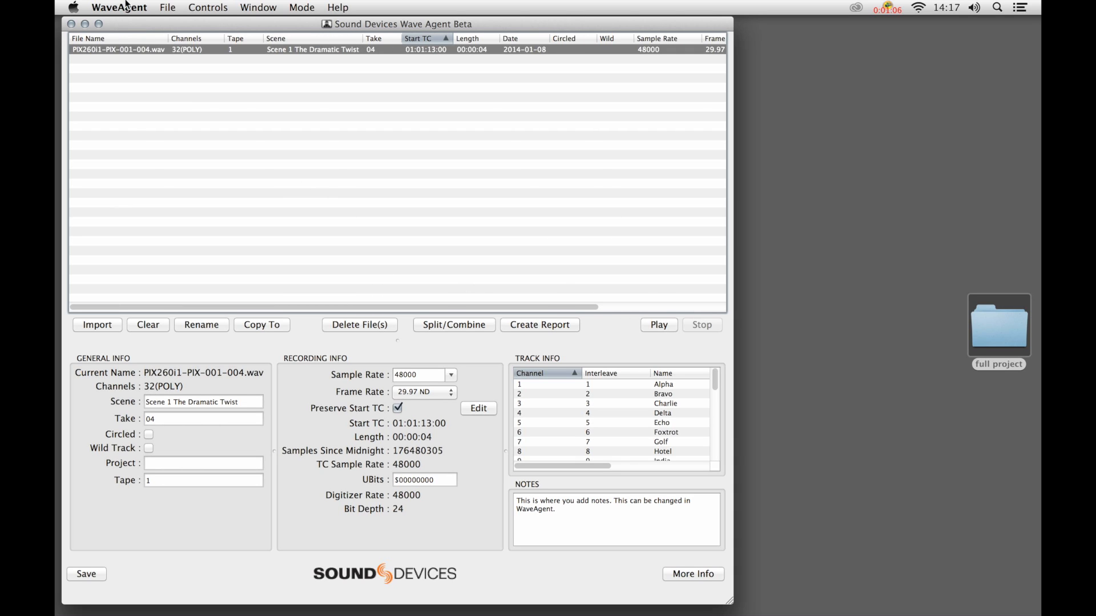
{"action": "mouse_move", "coordinate": [265, 76]}
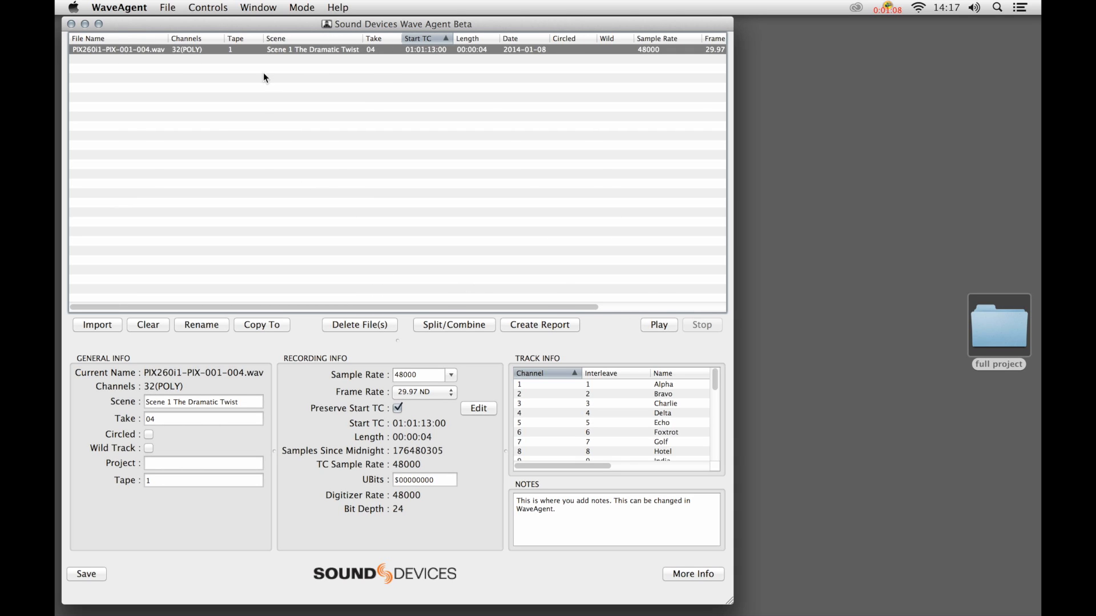
{"action": "mouse_move", "coordinate": [258, 139]}
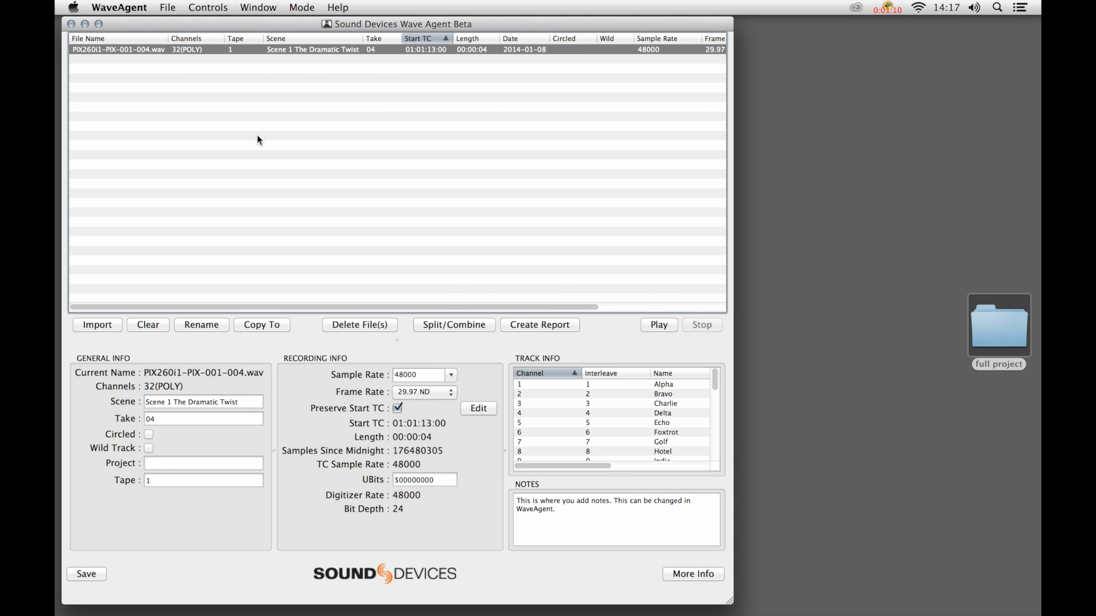
{"action": "mouse_move", "coordinate": [301, 323]}
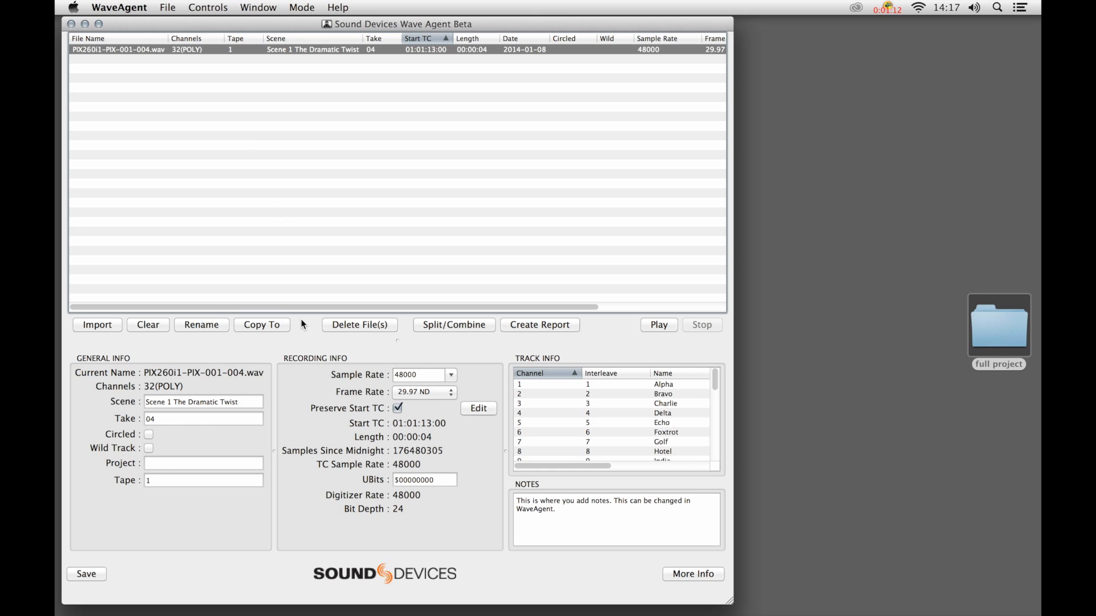
{"action": "mouse_move", "coordinate": [219, 382]}
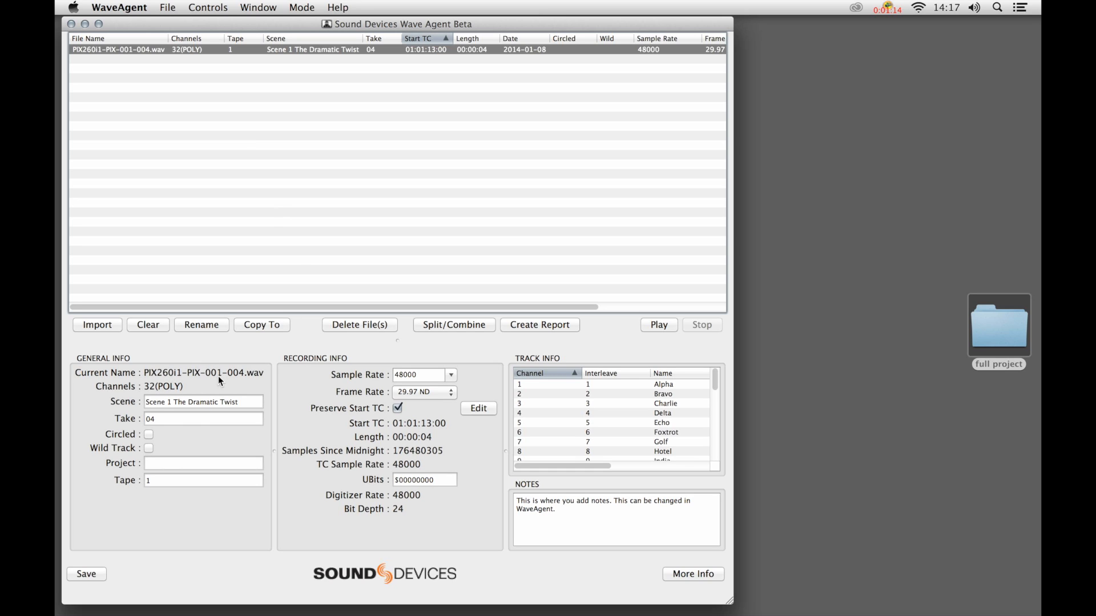
{"action": "mouse_move", "coordinate": [215, 196]}
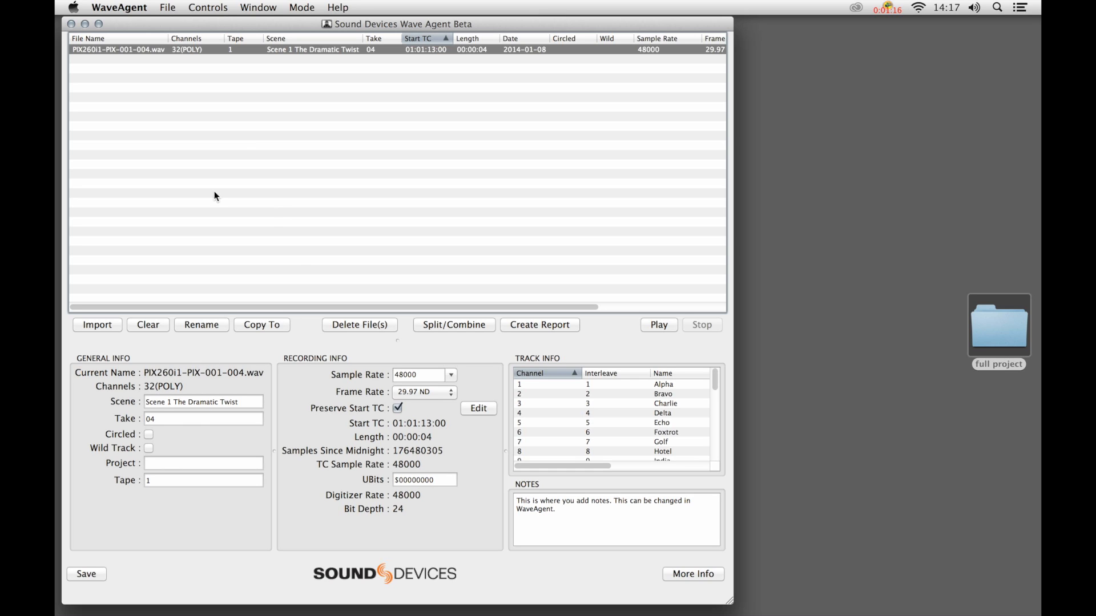
{"action": "mouse_move", "coordinate": [213, 51]}
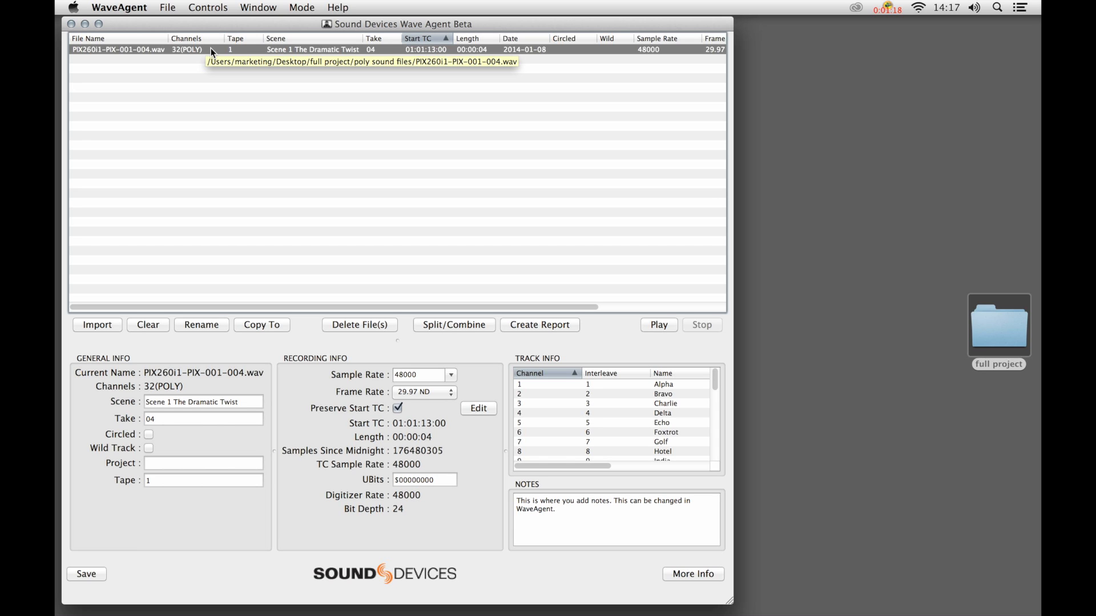
Review the poly file's 32 named mixer tracks in the playback transport window.
{"action": "left_click", "coordinate": [657, 324]}
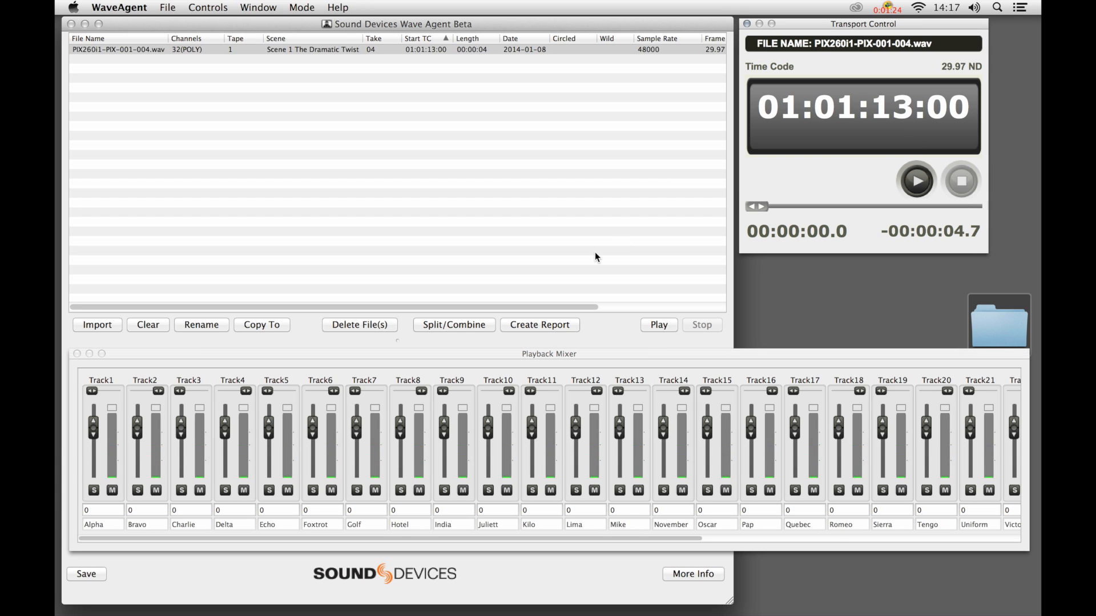
{"action": "mouse_move", "coordinate": [381, 363]}
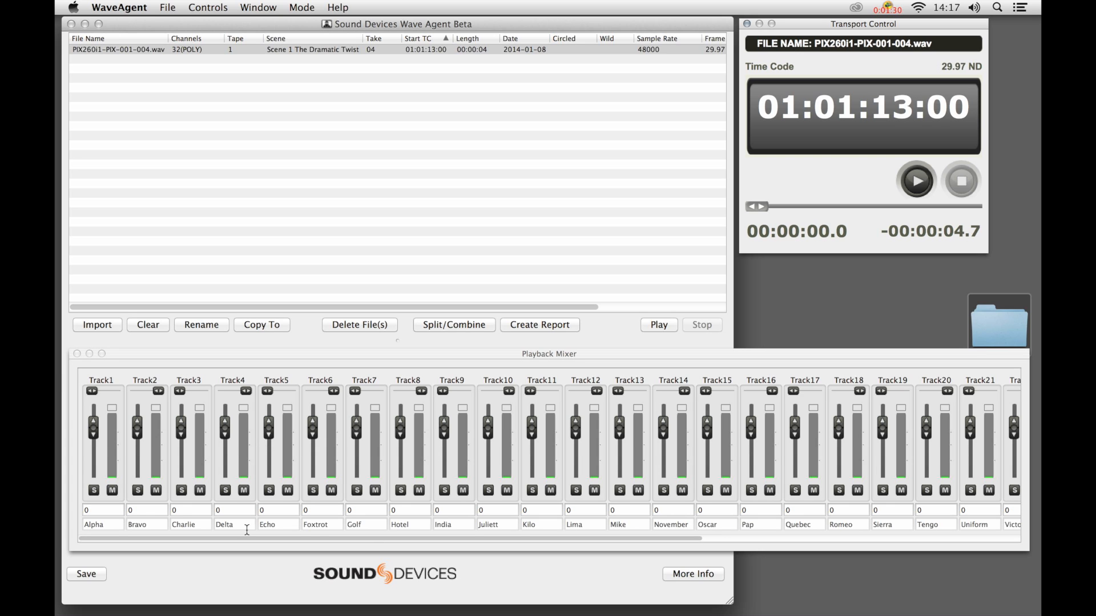
{"action": "mouse_move", "coordinate": [690, 540]}
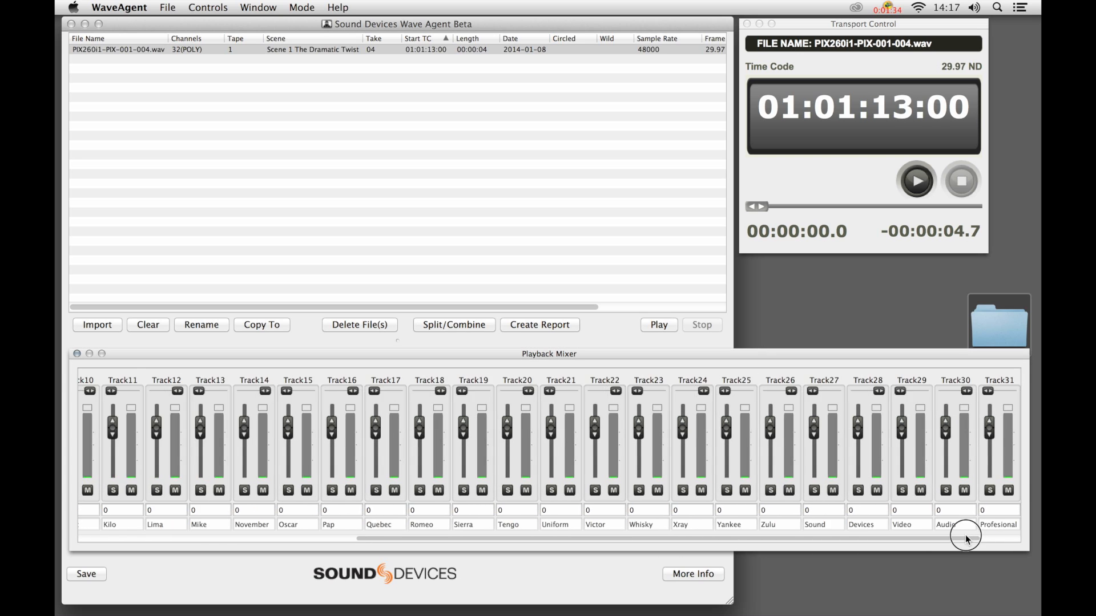
{"action": "scroll", "scroll_direction": "right", "scroll_amount": 3}
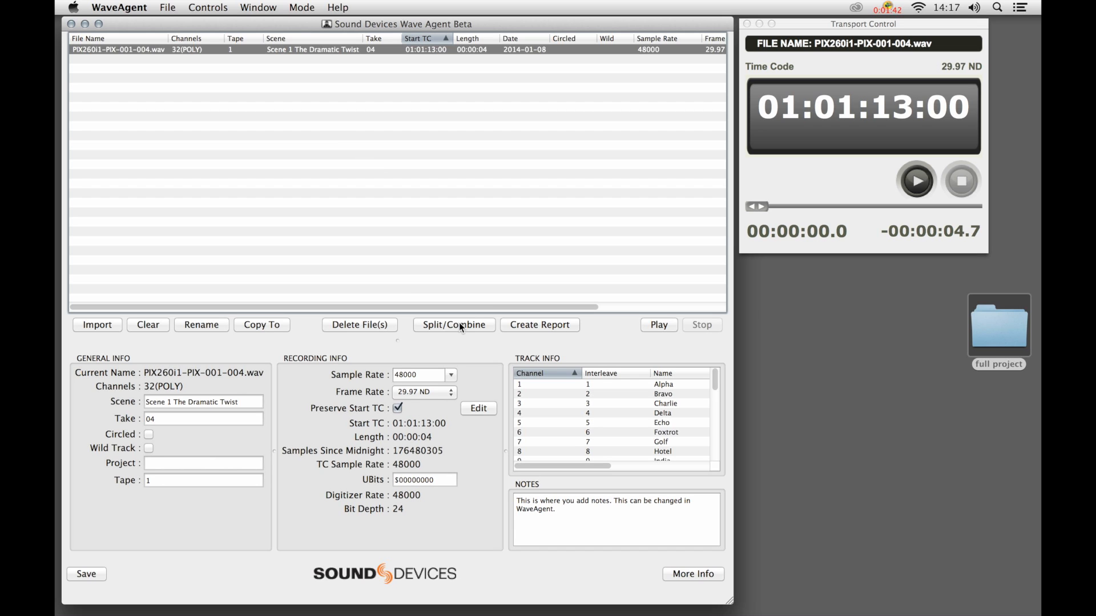
Choose Split Poly in the Split/Combine settings for the 32-track poly WAV.
{"action": "left_click", "coordinate": [453, 324]}
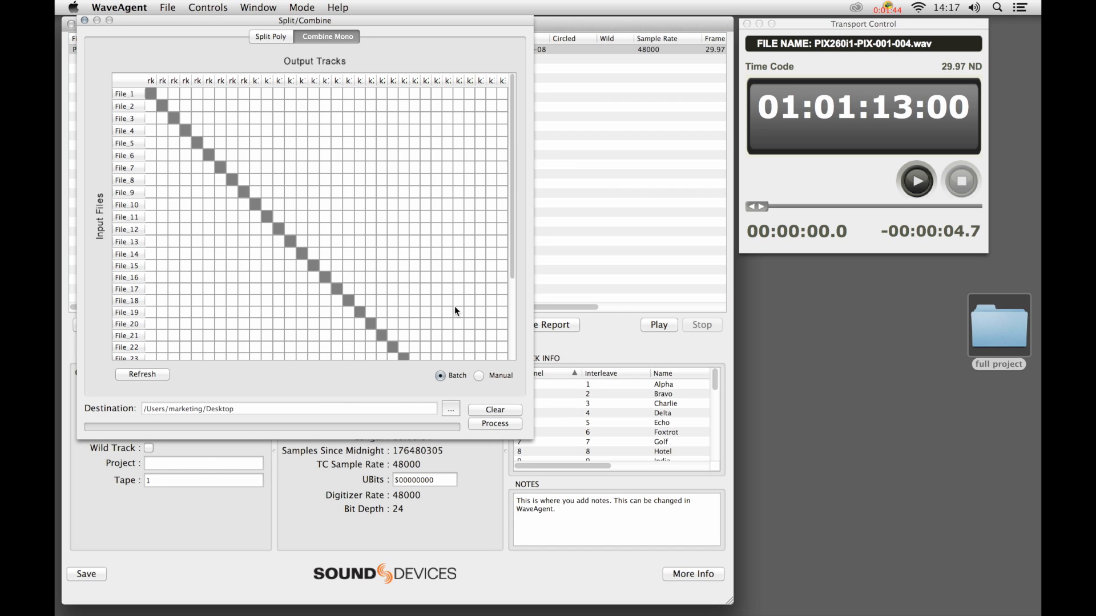
{"action": "left_click", "coordinate": [270, 37]}
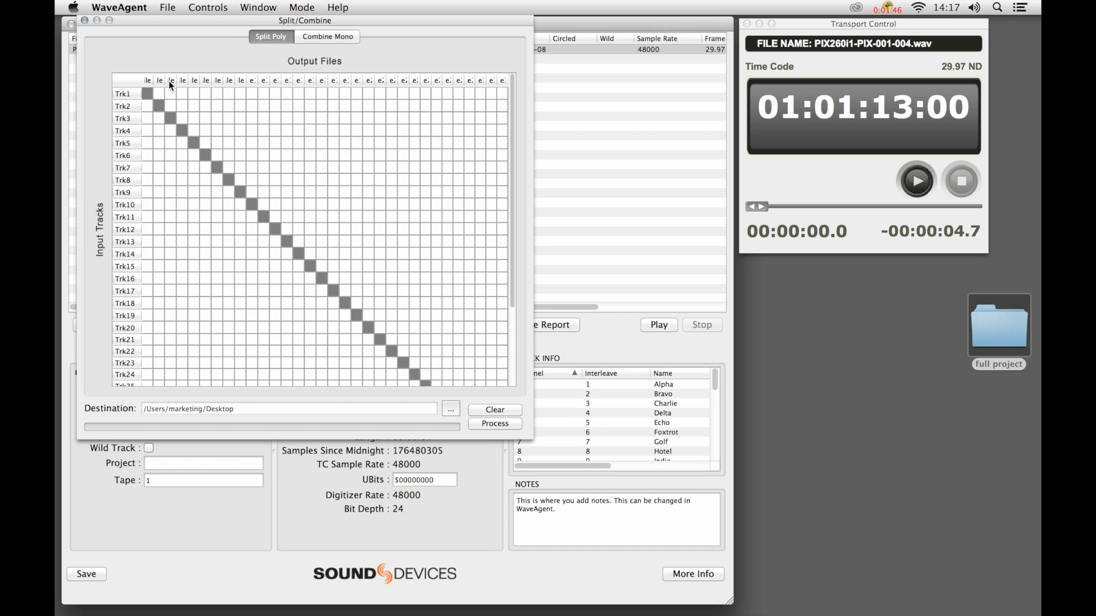
{"action": "mouse_move", "coordinate": [451, 341]}
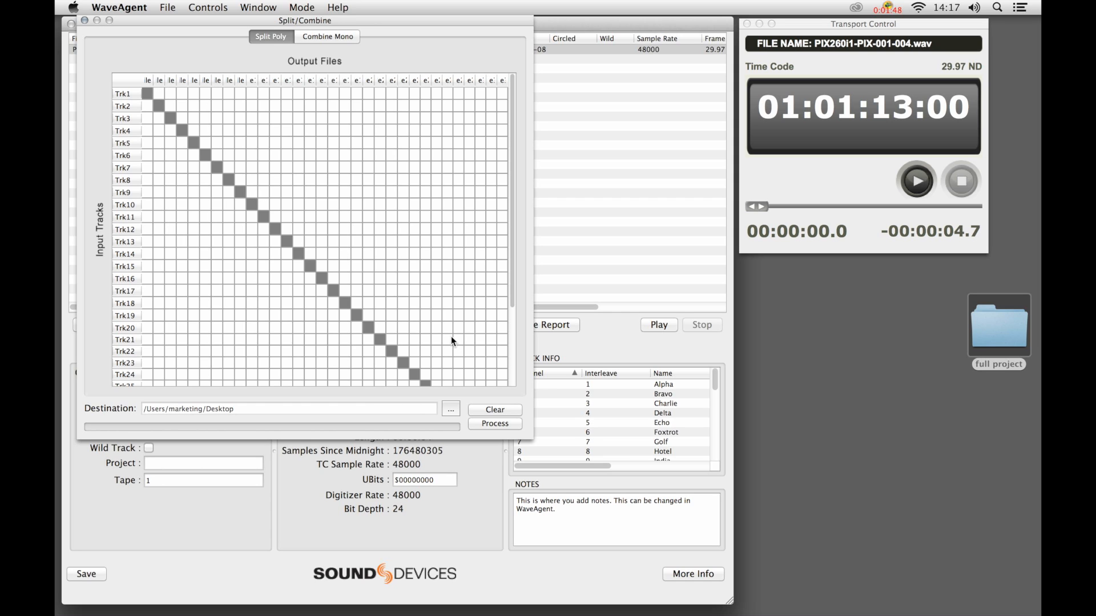
{"action": "scroll", "scroll_direction": "down", "scroll_amount": 3}
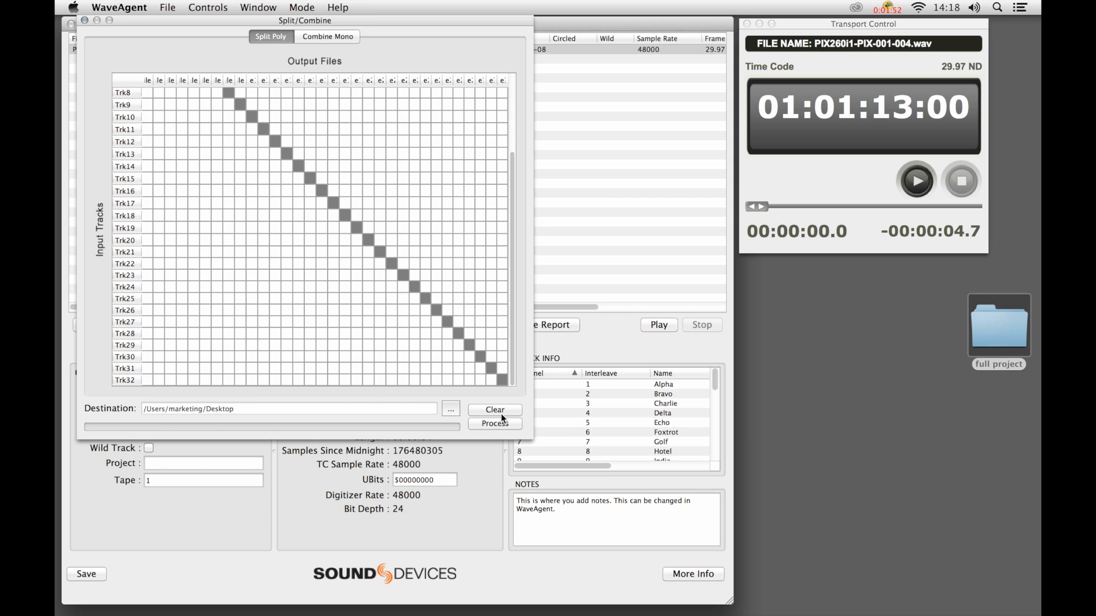
Split the poly file into mono files saved in full project/mono sound files and confirm completion.
{"action": "left_click", "coordinate": [451, 408]}
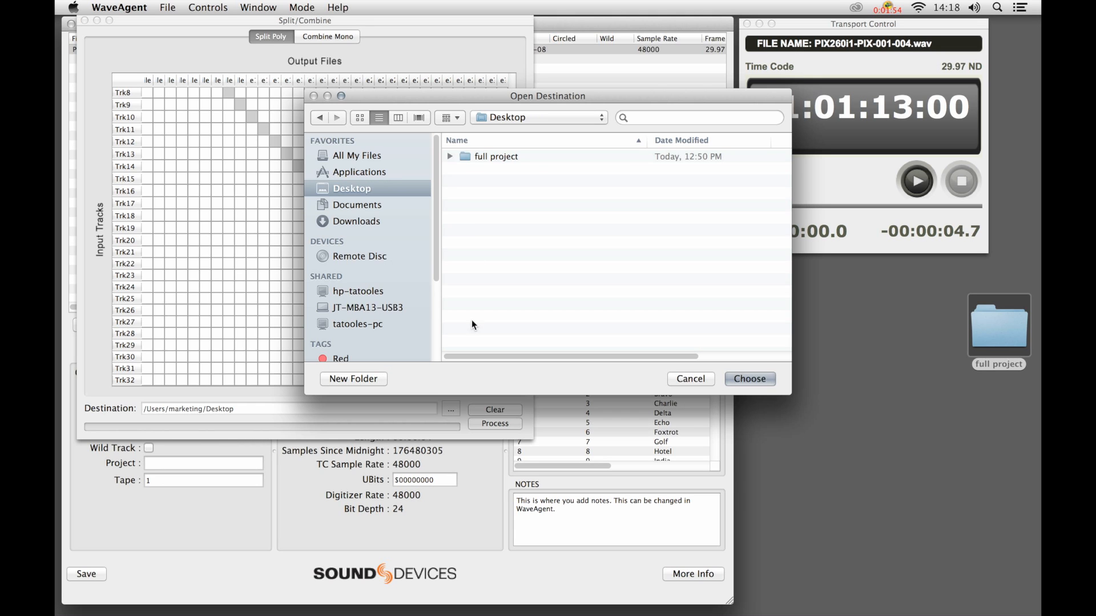
{"action": "left_click", "coordinate": [449, 156]}
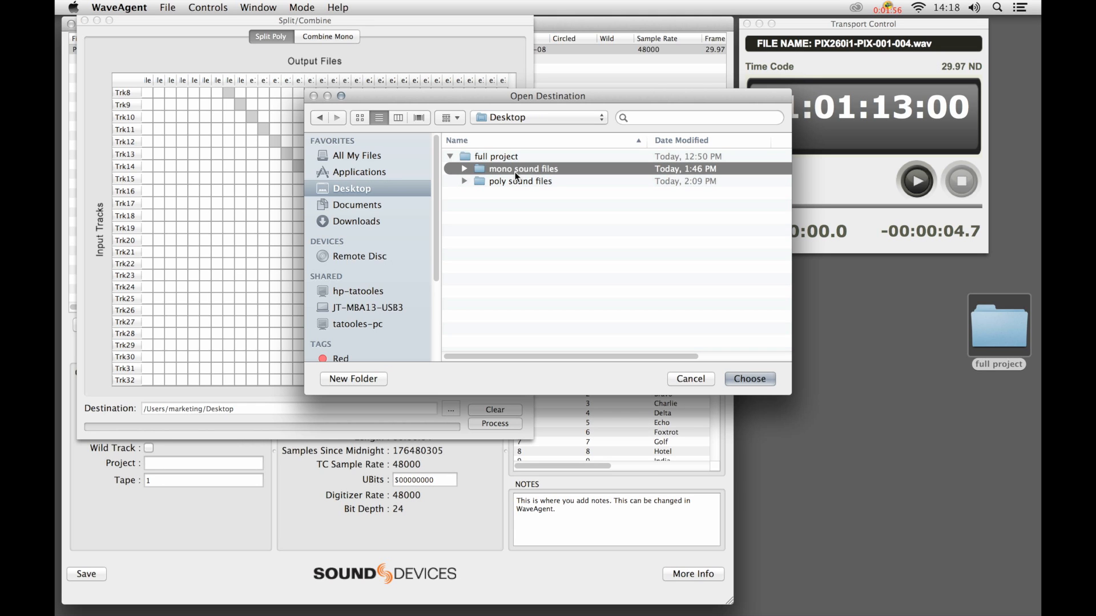
{"action": "left_click", "coordinate": [747, 377]}
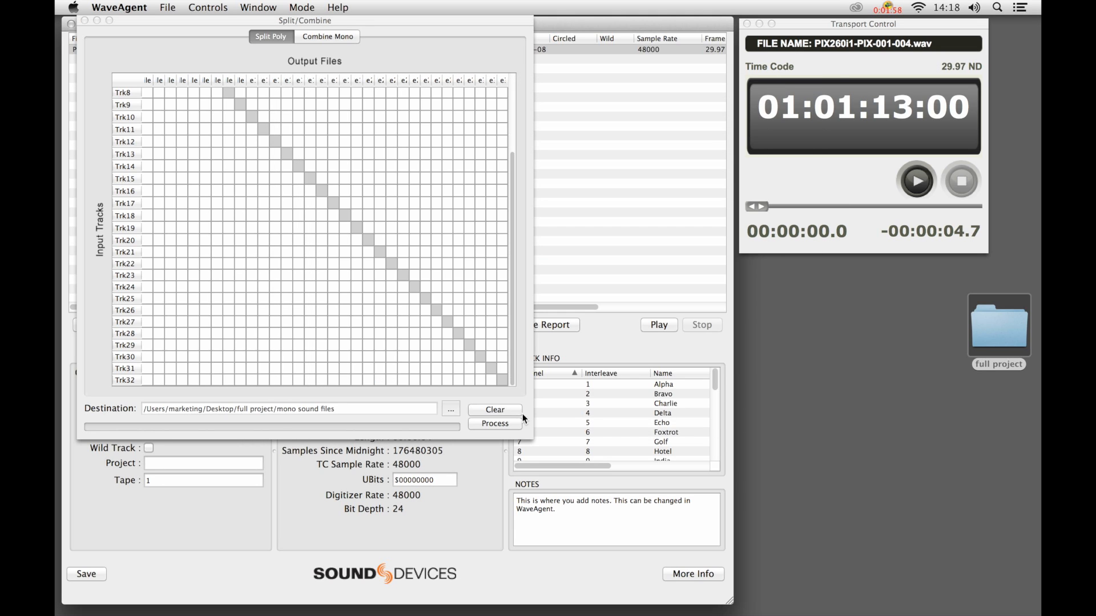
{"action": "left_click", "coordinate": [494, 423]}
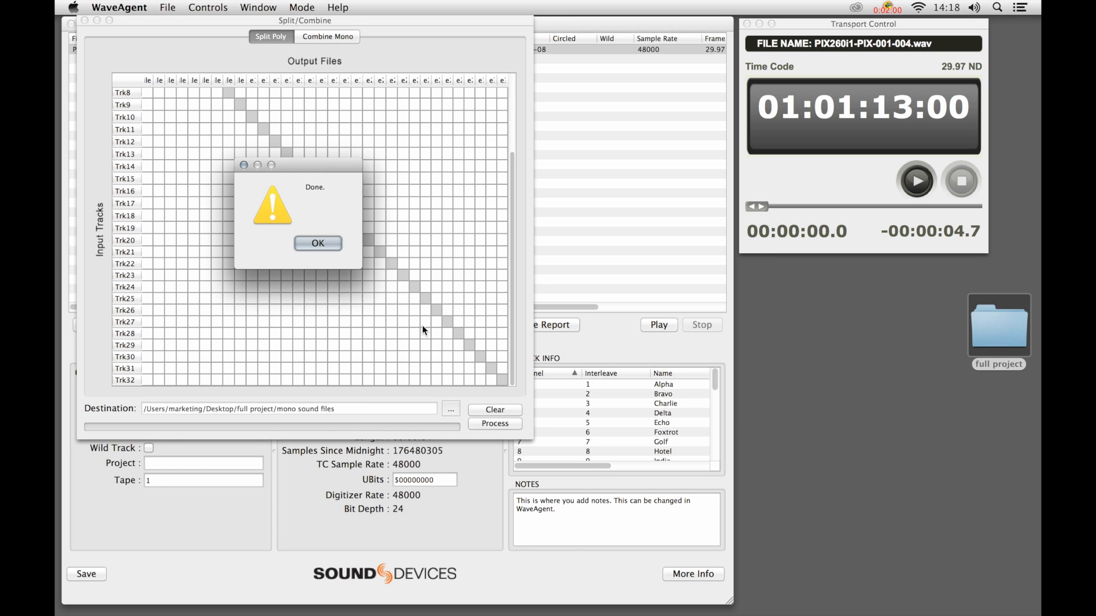
{"action": "left_click", "coordinate": [316, 243]}
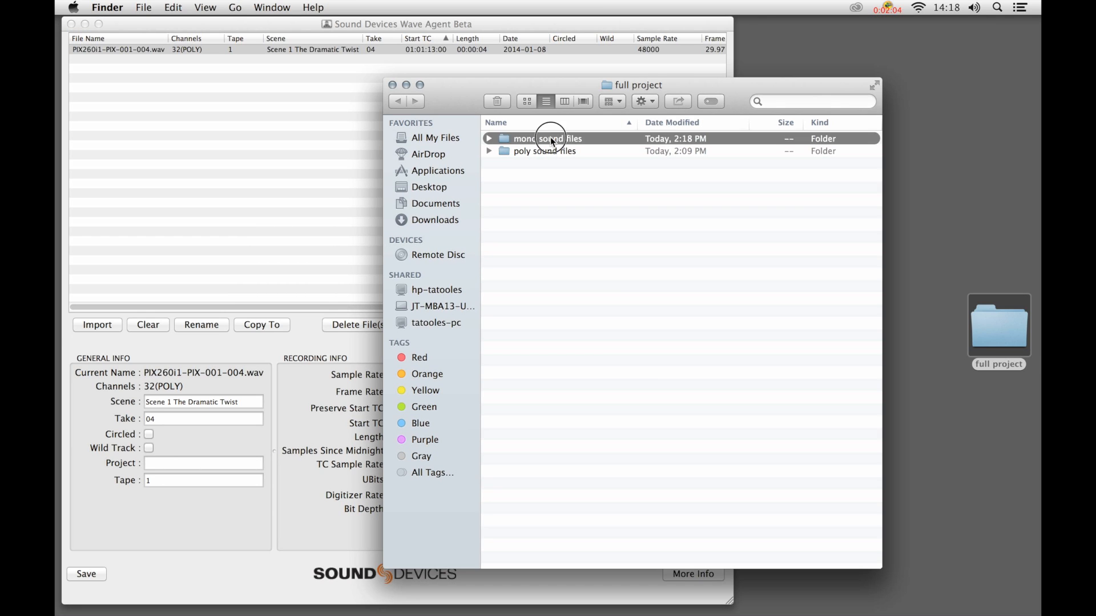
Import the 32 split mono WAVs as one mono group and close the mono sound files folder.
{"action": "double_click", "coordinate": [547, 138]}
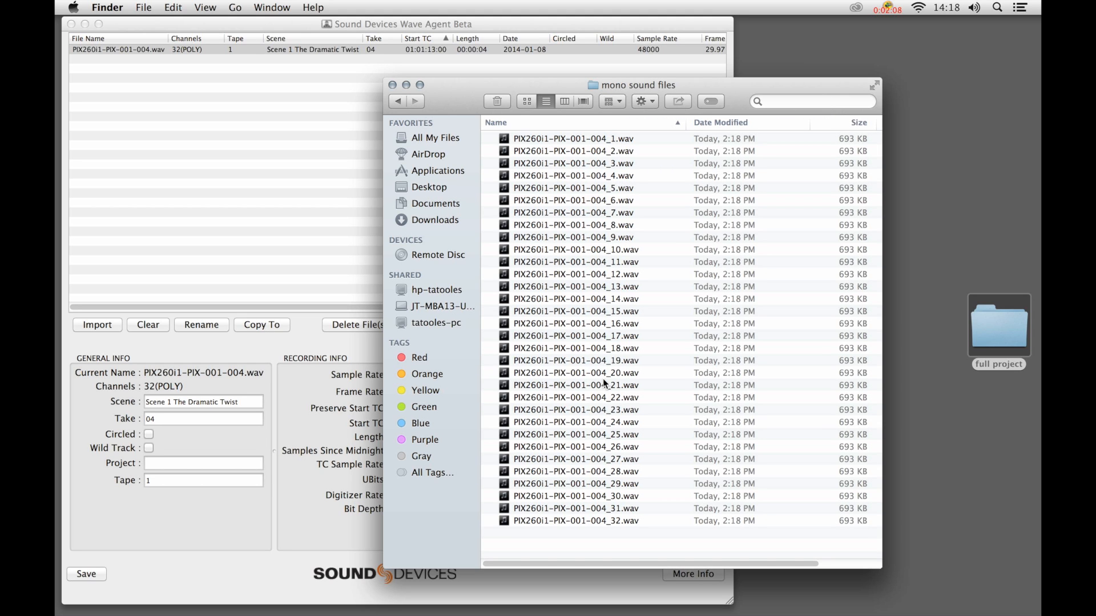
{"action": "mouse_move", "coordinate": [555, 256]}
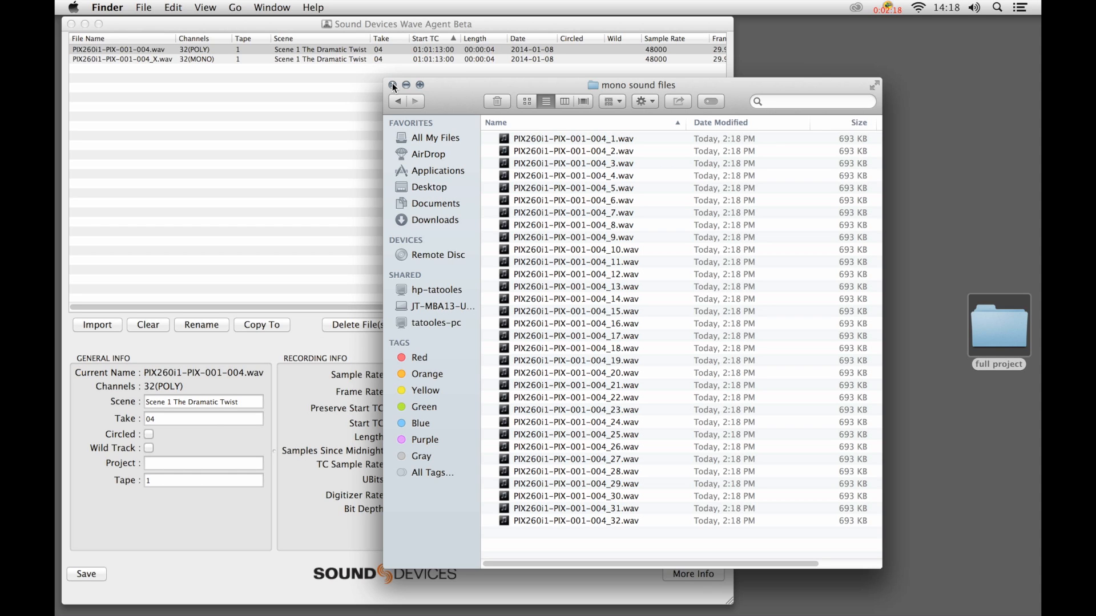
{"action": "left_click", "coordinate": [394, 86]}
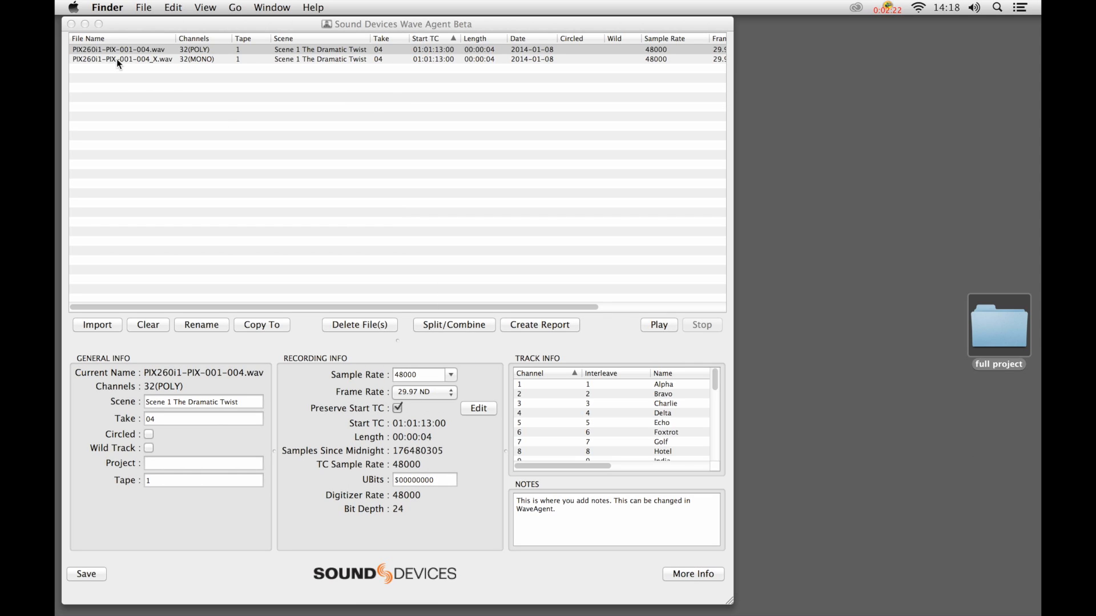
{"action": "mouse_move", "coordinate": [147, 63]}
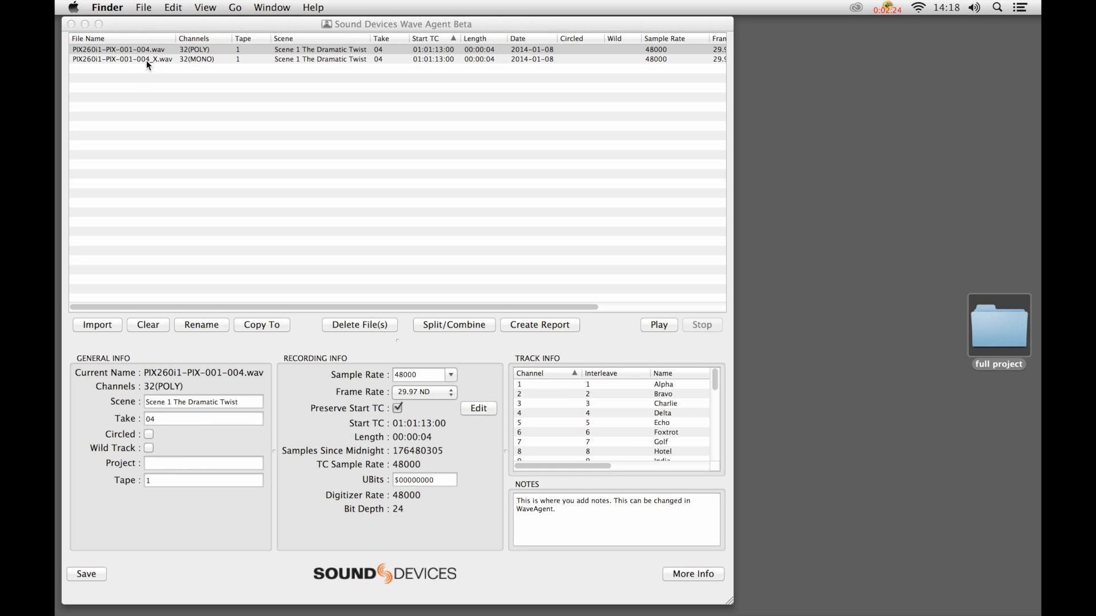
{"action": "mouse_move", "coordinate": [224, 65]}
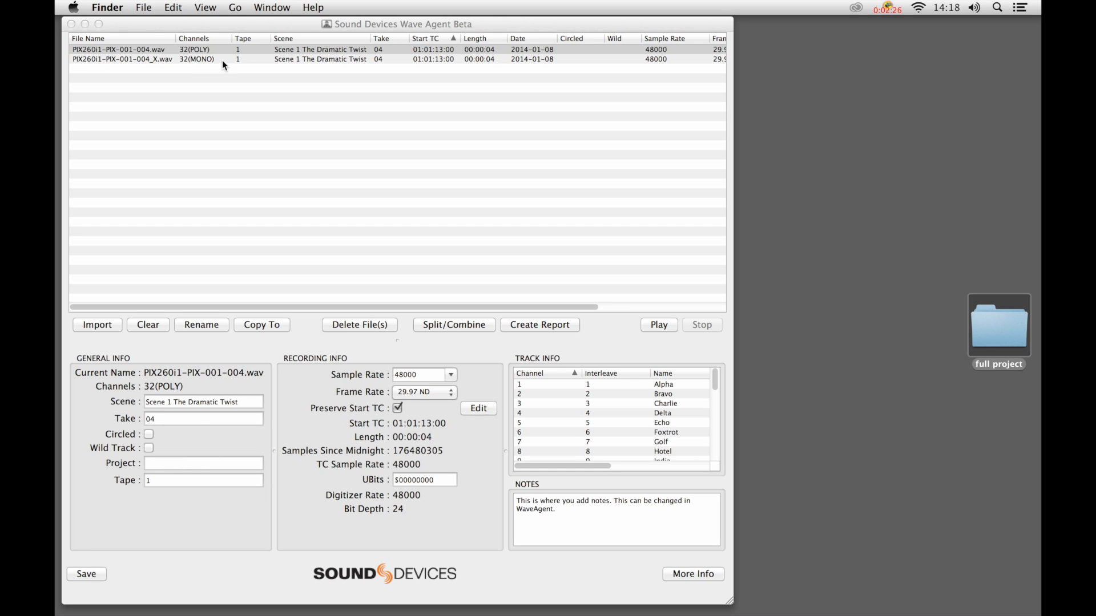
{"action": "mouse_move", "coordinate": [135, 64]}
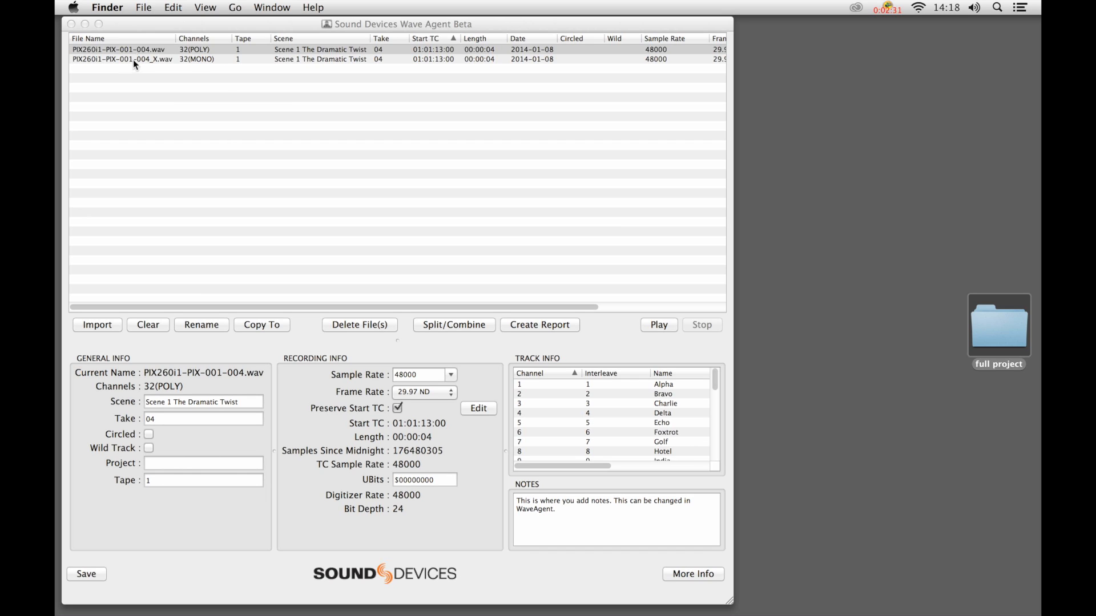
{"action": "mouse_move", "coordinate": [284, 73]}
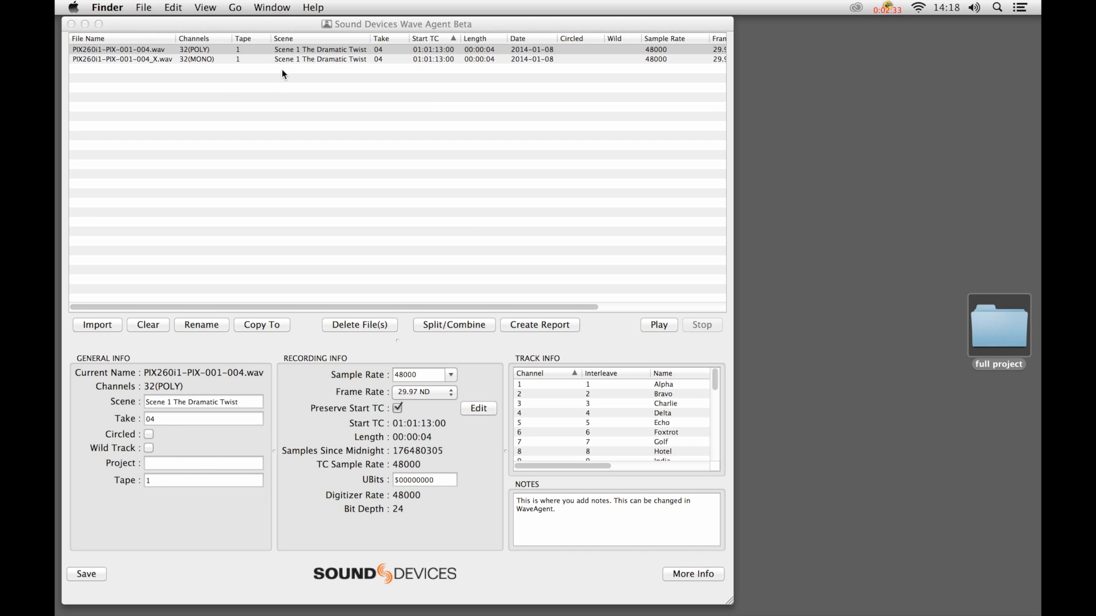
{"action": "mouse_move", "coordinate": [501, 18]}
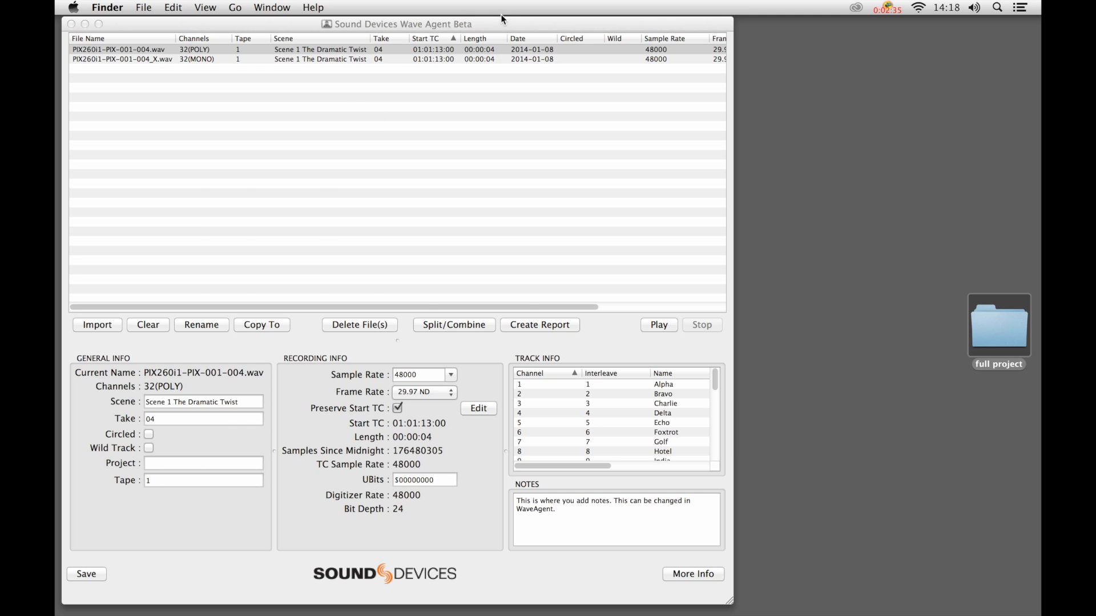
Play the re-imported 32-track mono group, then stop its playback.
{"action": "left_click", "coordinate": [453, 325]}
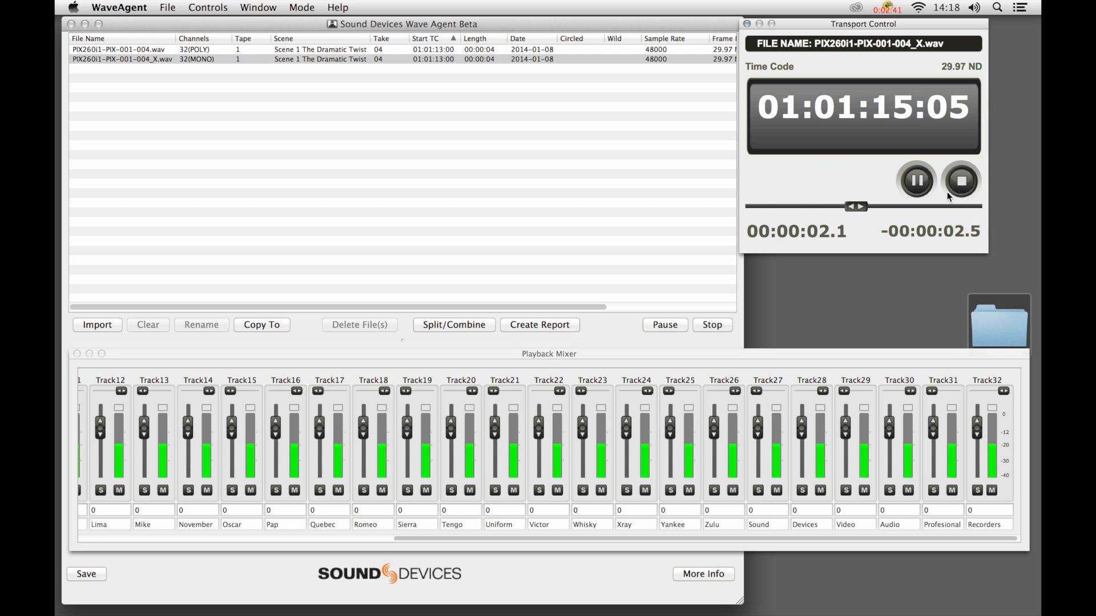
{"action": "left_click", "coordinate": [960, 181]}
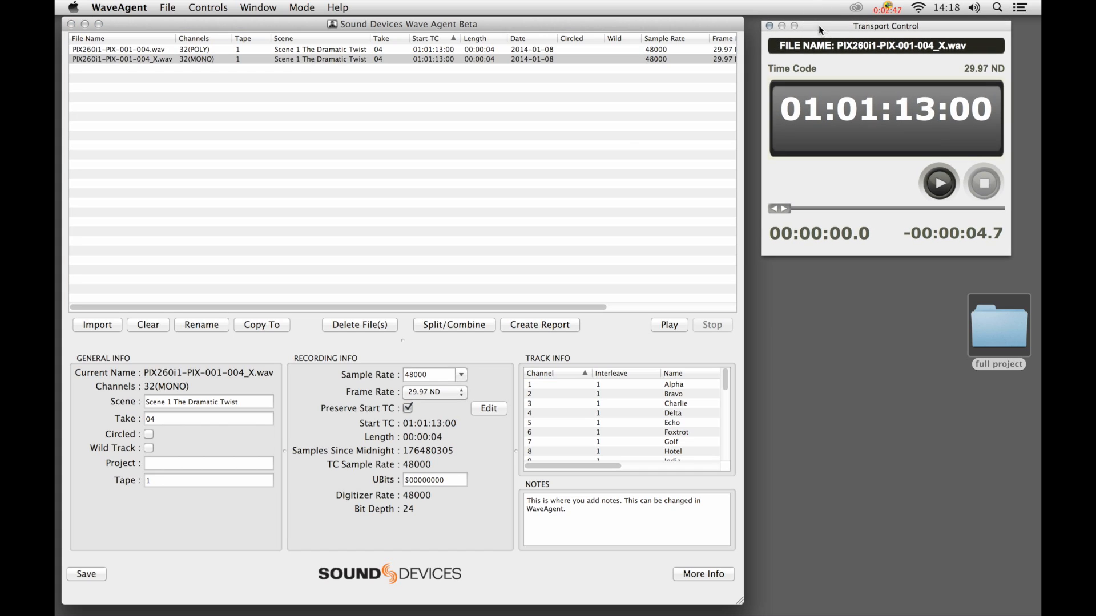
{"action": "mouse_move", "coordinate": [594, 162]}
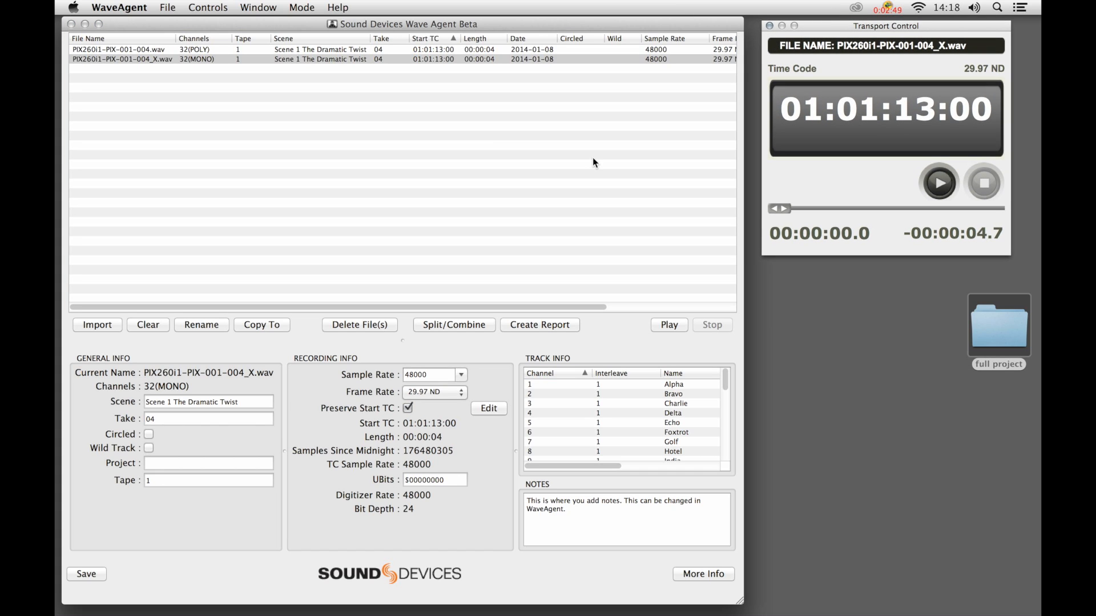
{"action": "mouse_move", "coordinate": [540, 29]}
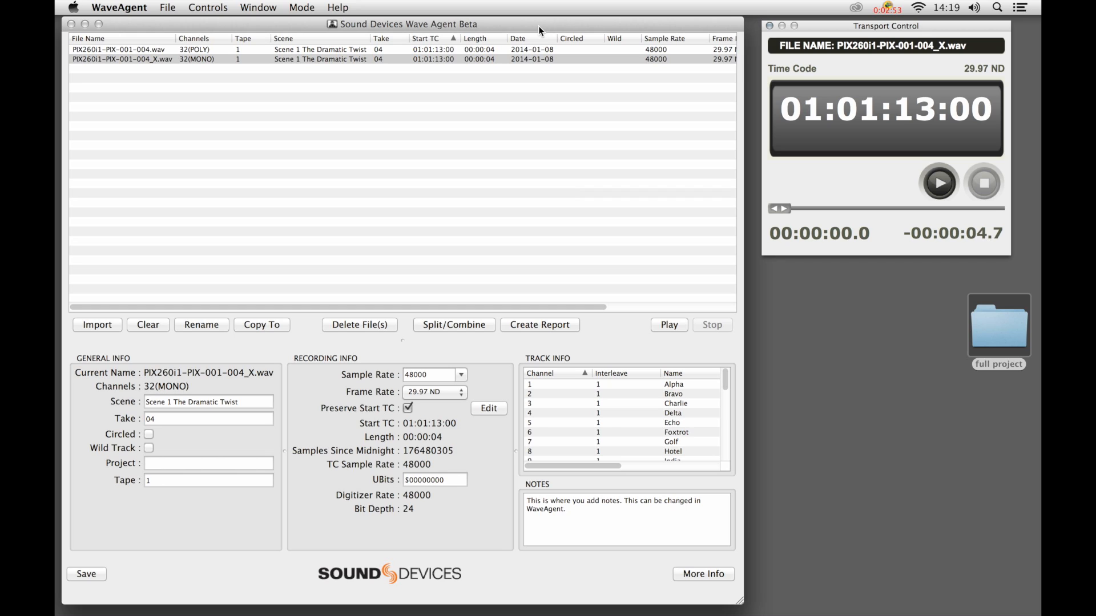